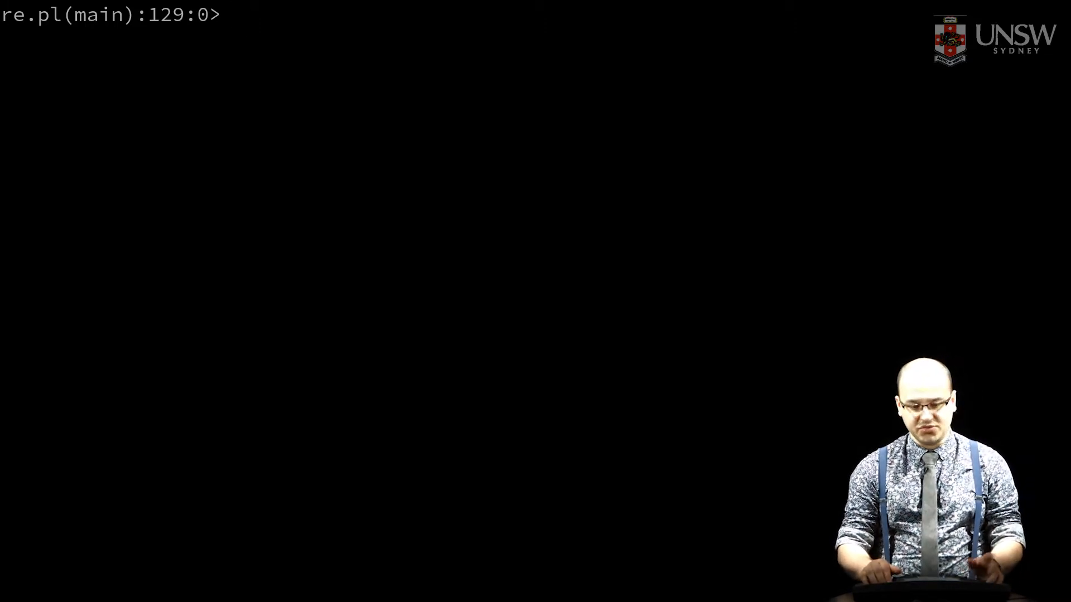
# - Show $x, then match it against /Perl/ (returns 1) and m/Python/ (no match)
pyautogui.write('showS $x')
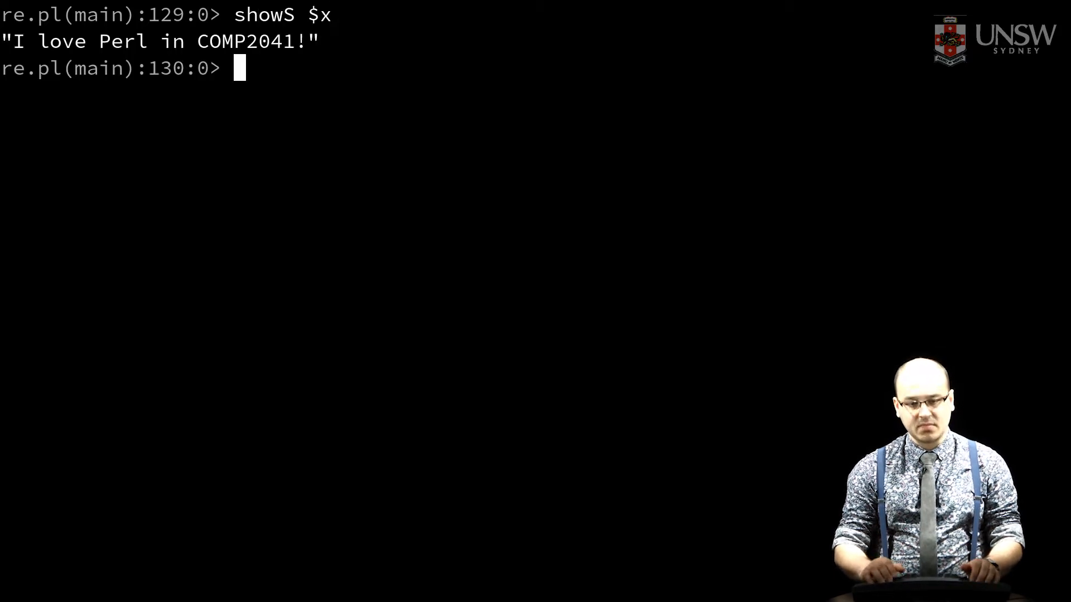
pyautogui.write('$')
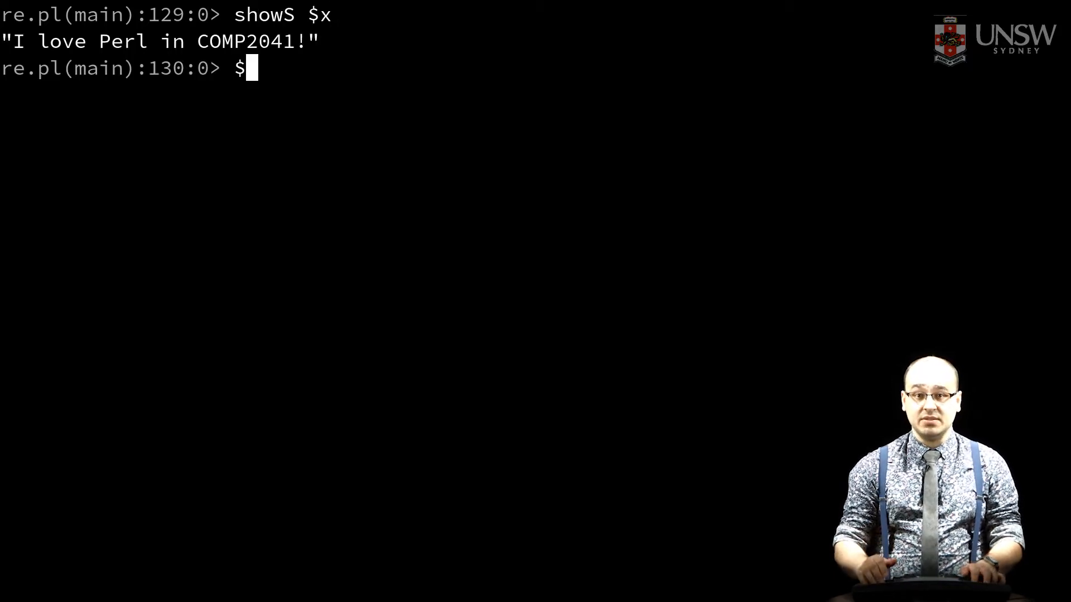
pyautogui.write('x')
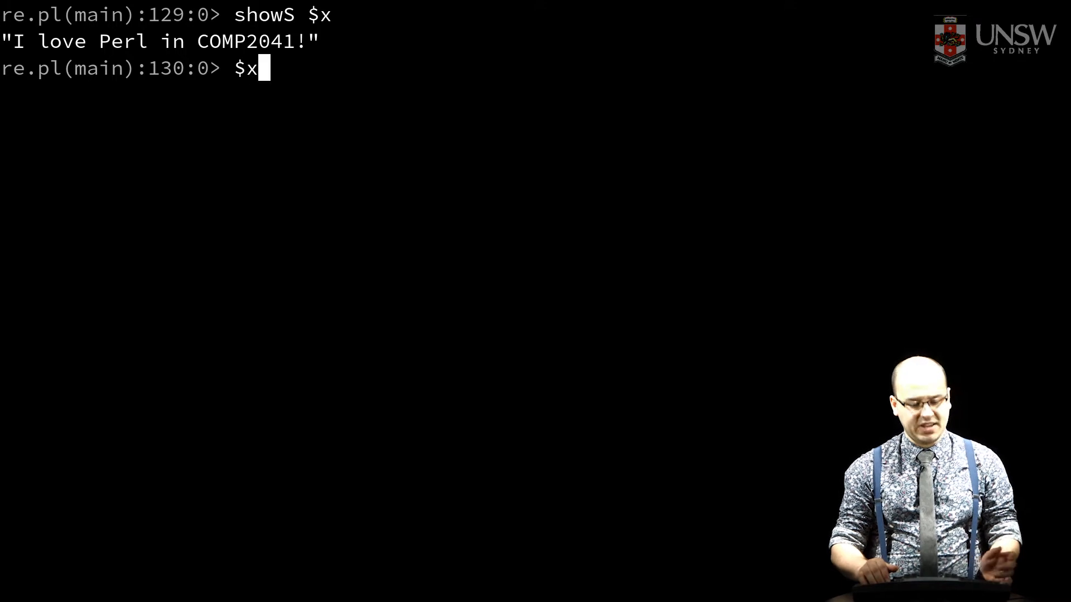
pyautogui.write('=~')
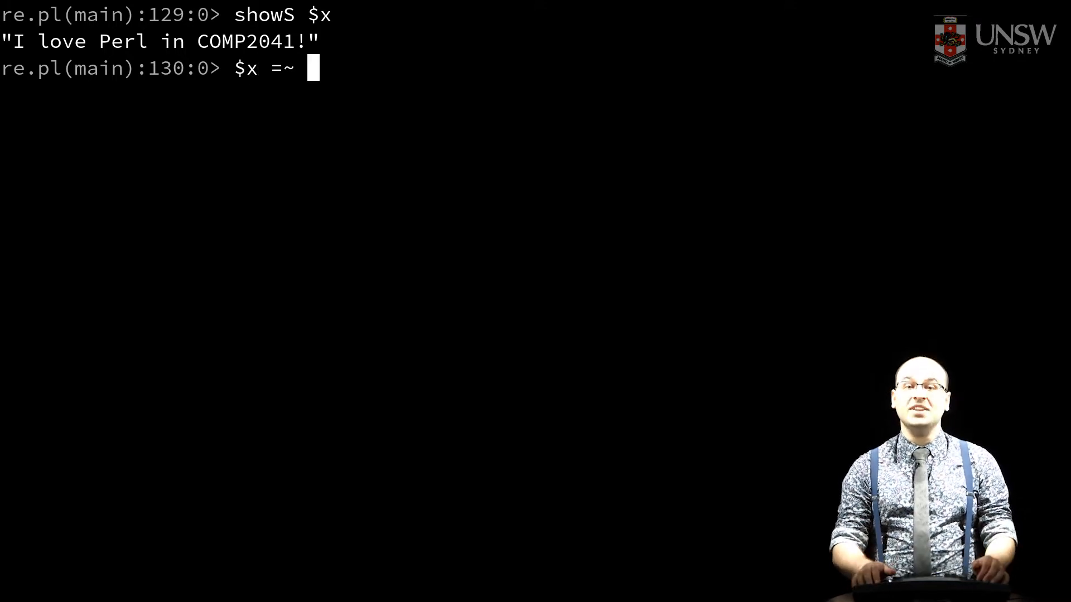
pyautogui.write('//')
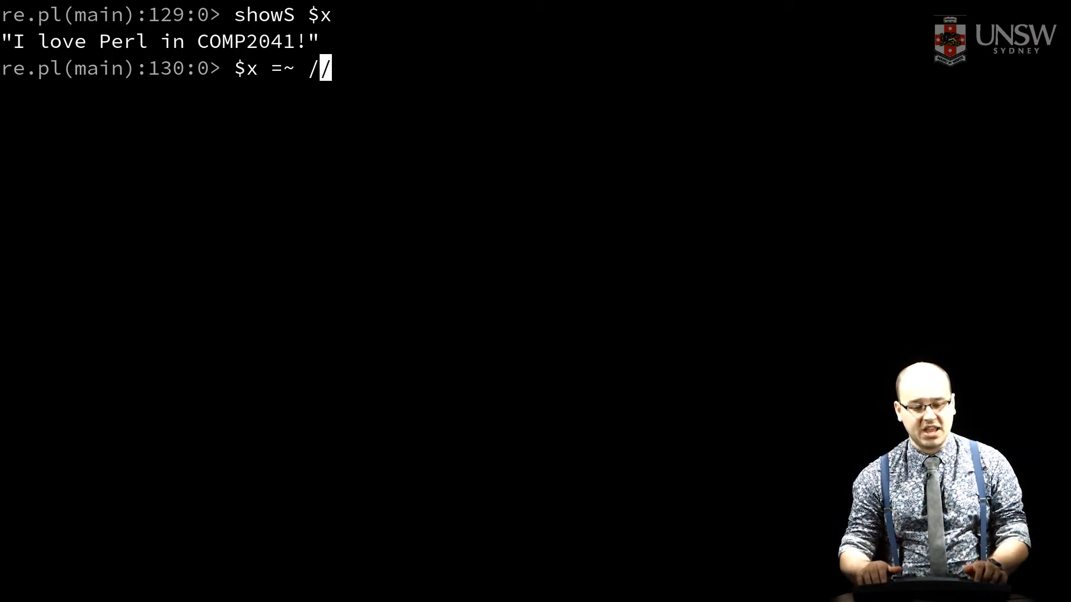
pyautogui.write('Perl/')
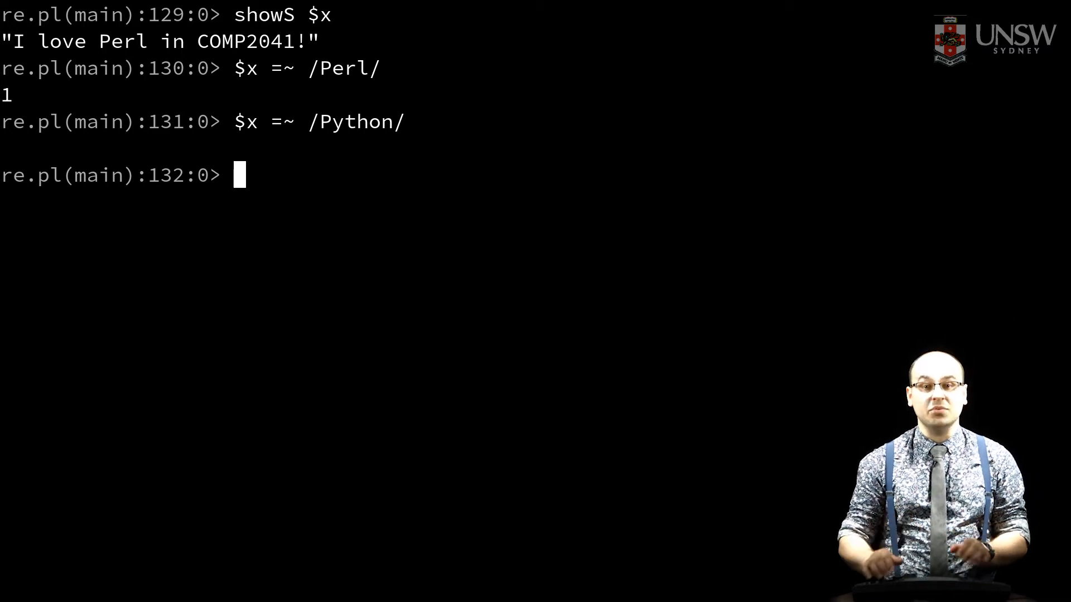
pyautogui.write('$x =~ m/Python/')
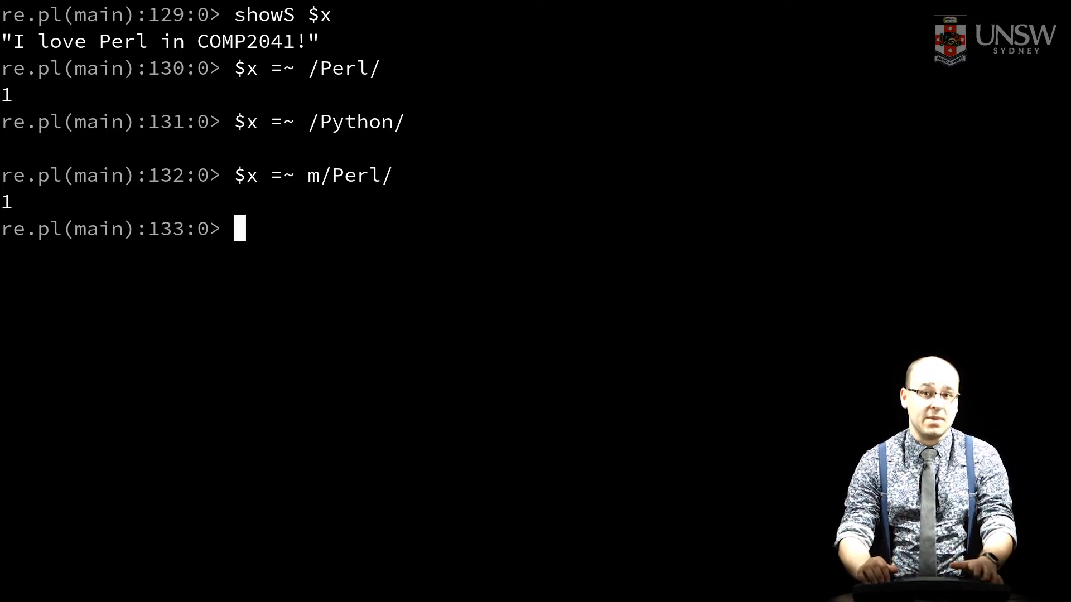
# - Rerun $x =~ m/Perl/ and try bracket-style delimiters in its place
pyautogui.write('$x =~ m/Perl/')
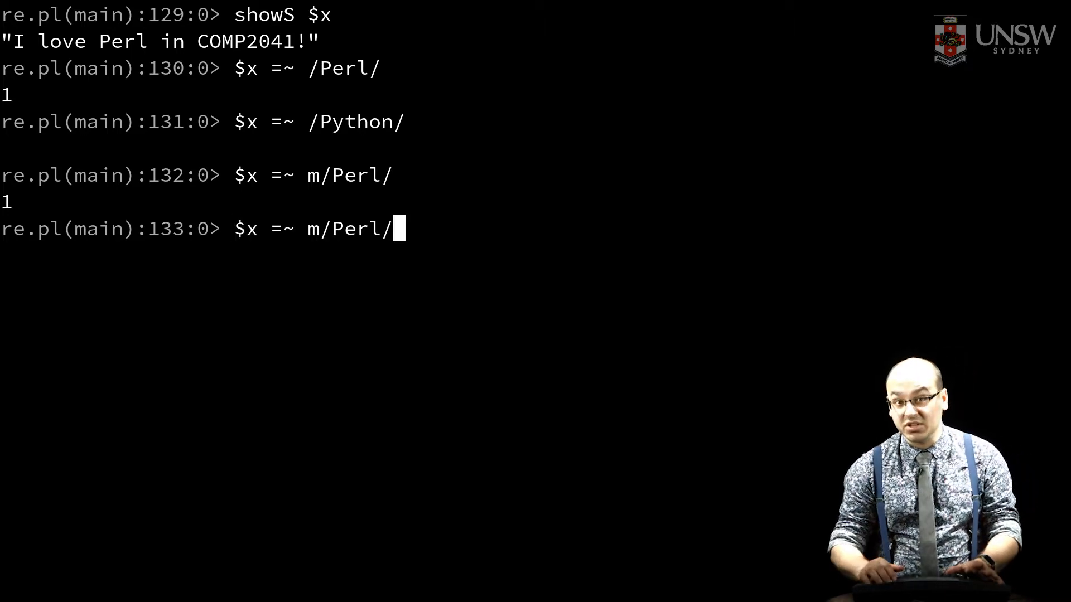
pyautogui.press('Backspace')
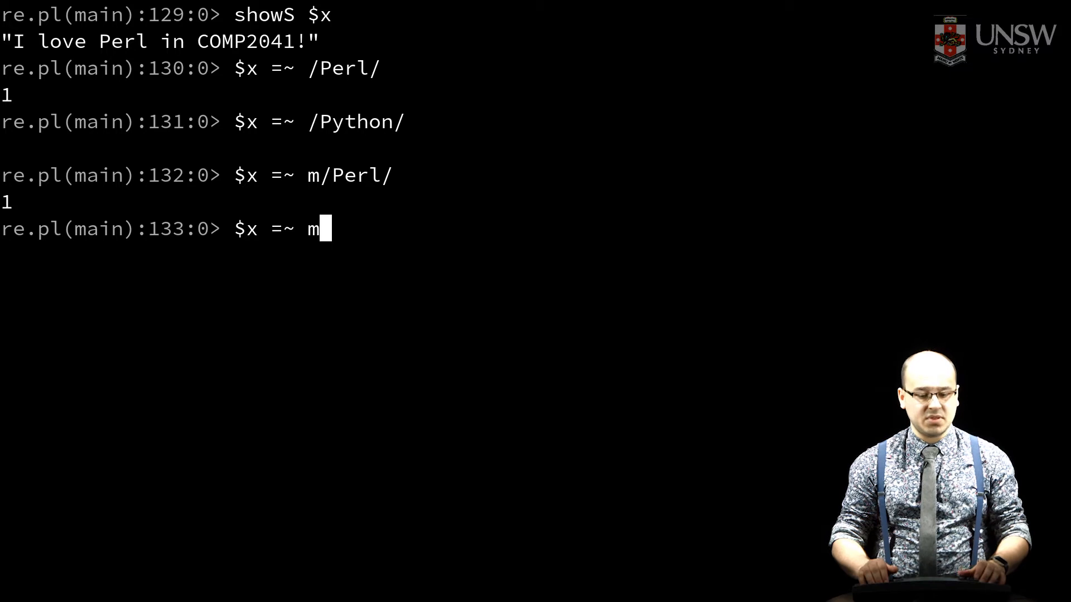
pyautogui.write('[')
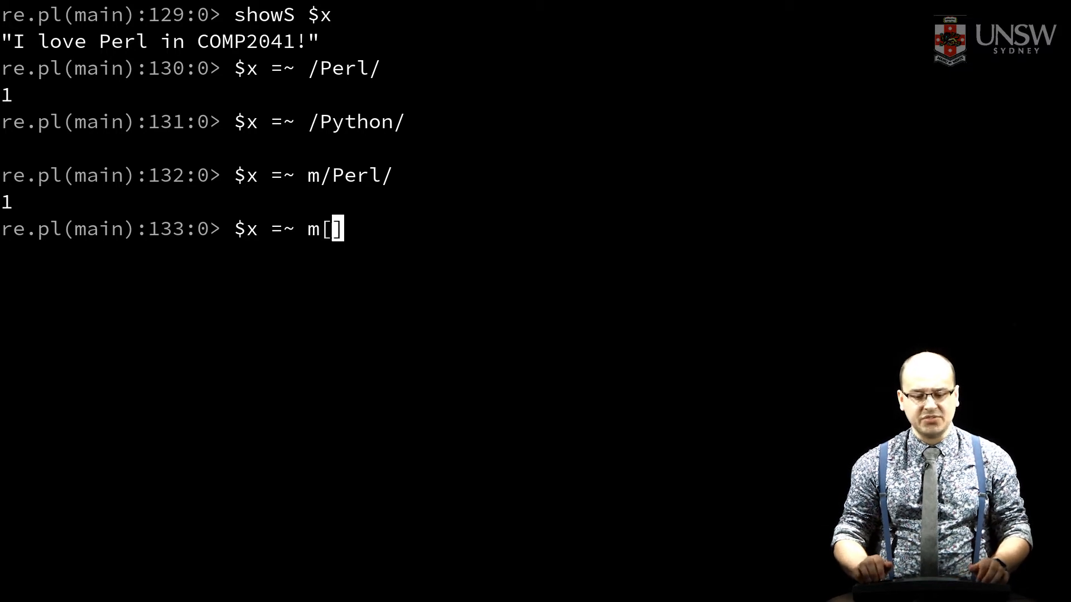
pyautogui.write('<>')
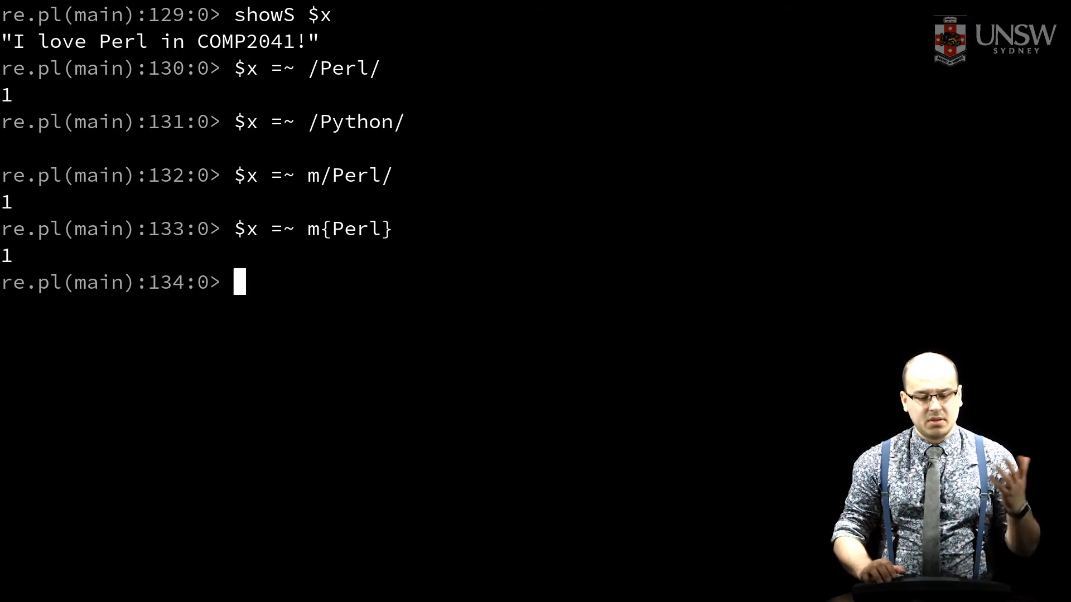
# - Match Perl with m{Perl}, m MPerlM and m/Perl/, each returning 1
pyautogui.write('$x =~ m{Perl}')
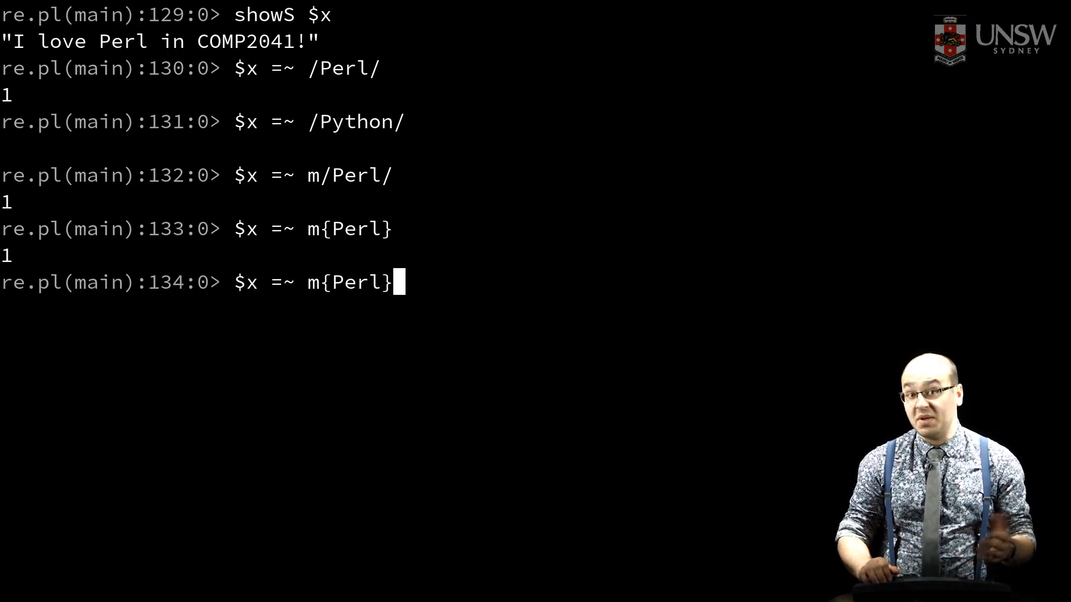
pyautogui.press('BackSpace')
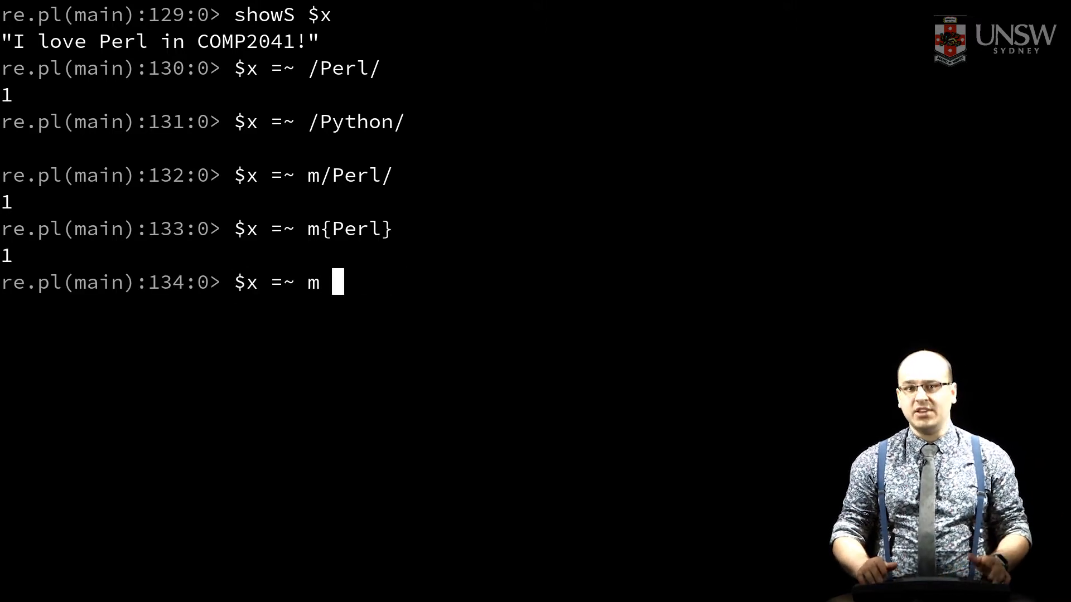
pyautogui.write('MM')
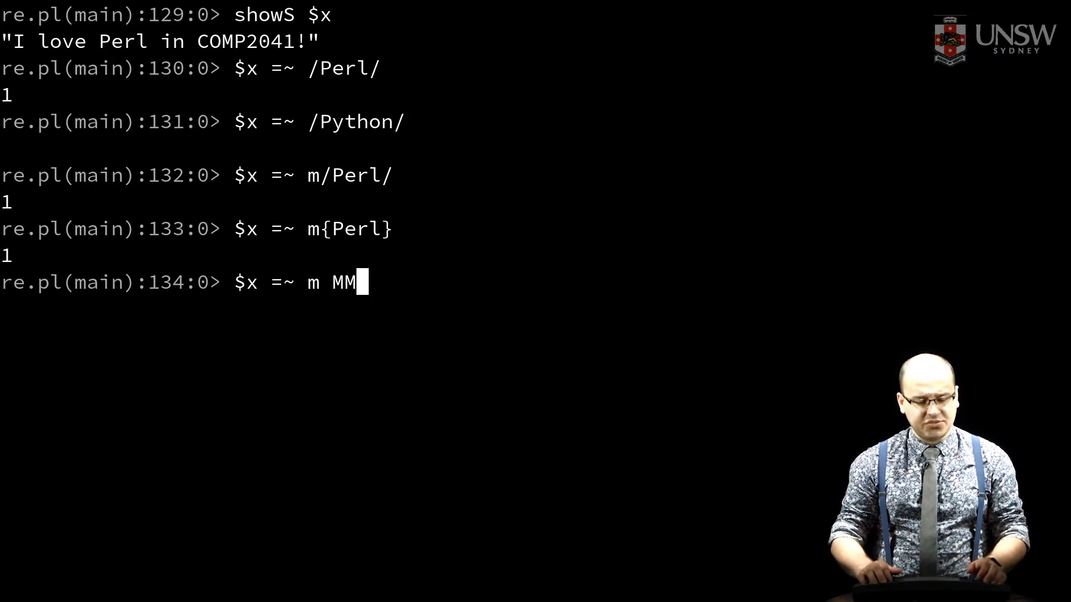
pyautogui.write('Perl')
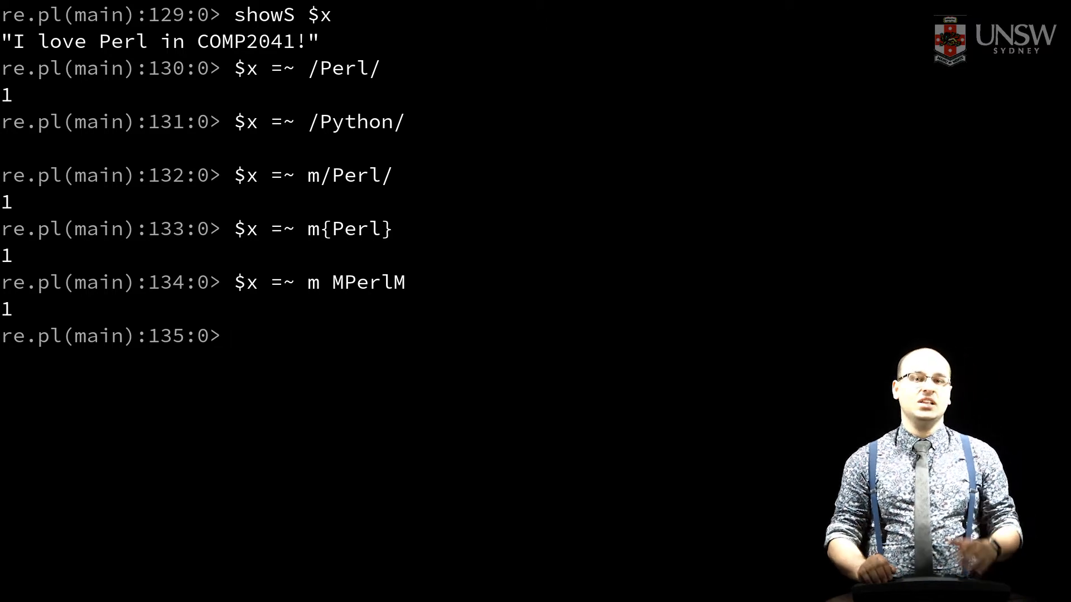
pyautogui.write('$x =~ m/Perl/')
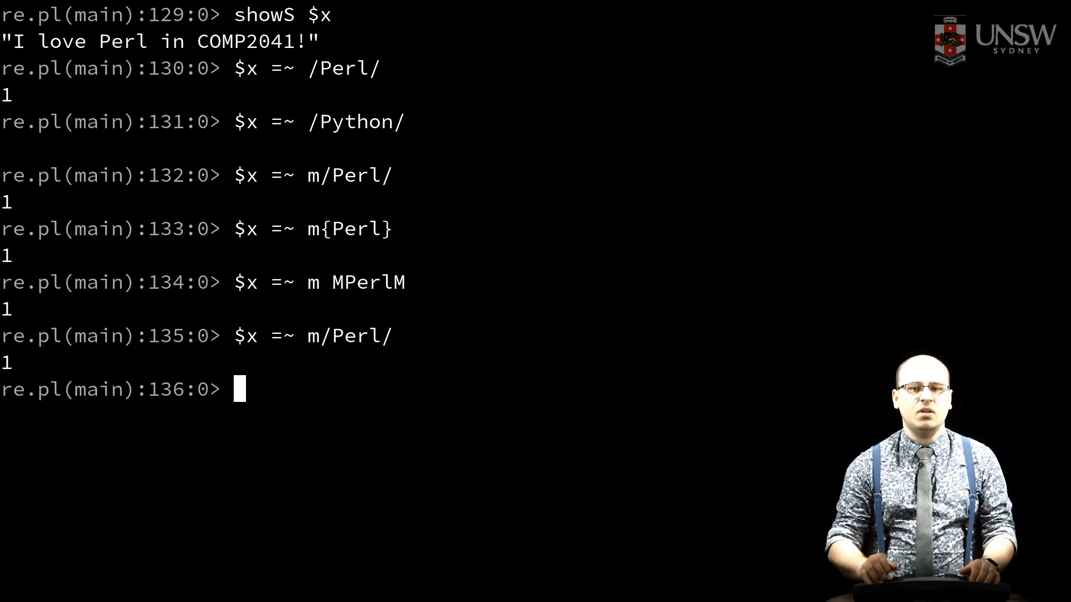
# - Run case-insensitive m/perl/i and global \w+ word matches against $x
pyautogui.write('$x =~ m/Perl/')
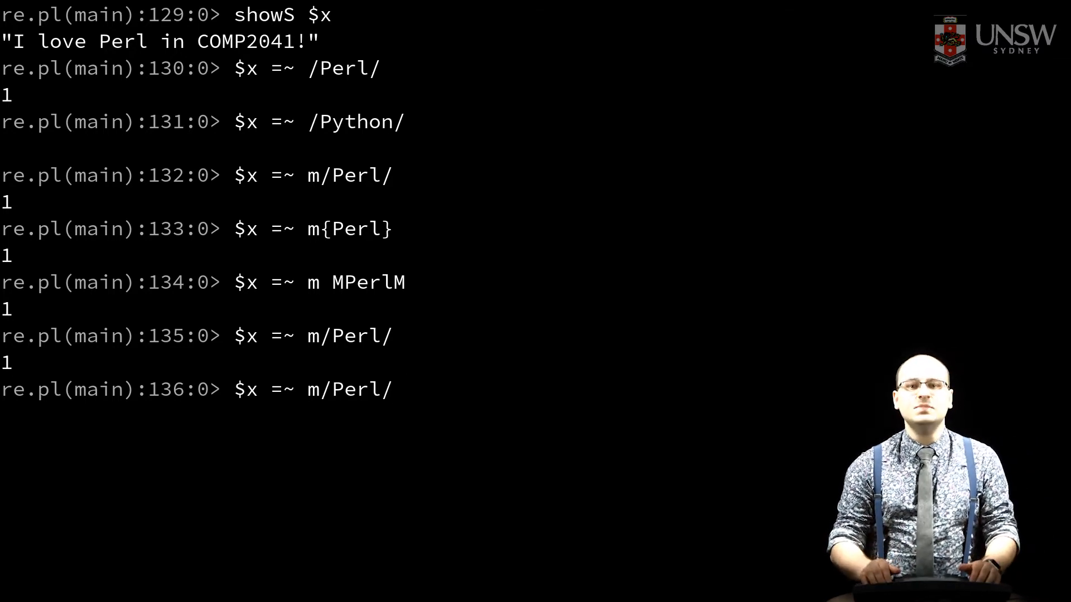
pyautogui.write('i')
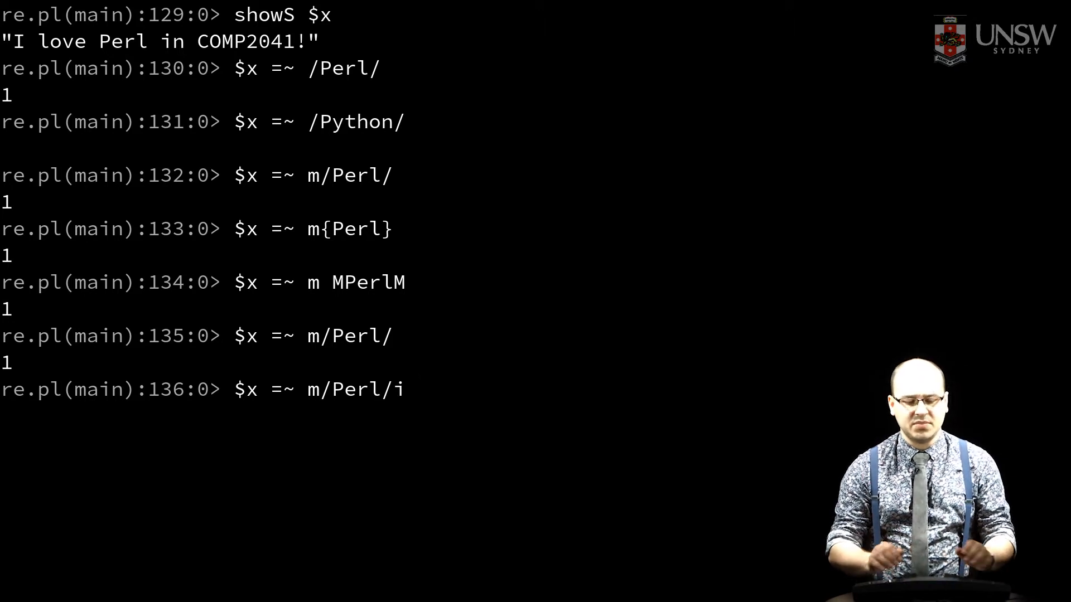
pyautogui.press('BackSpace')
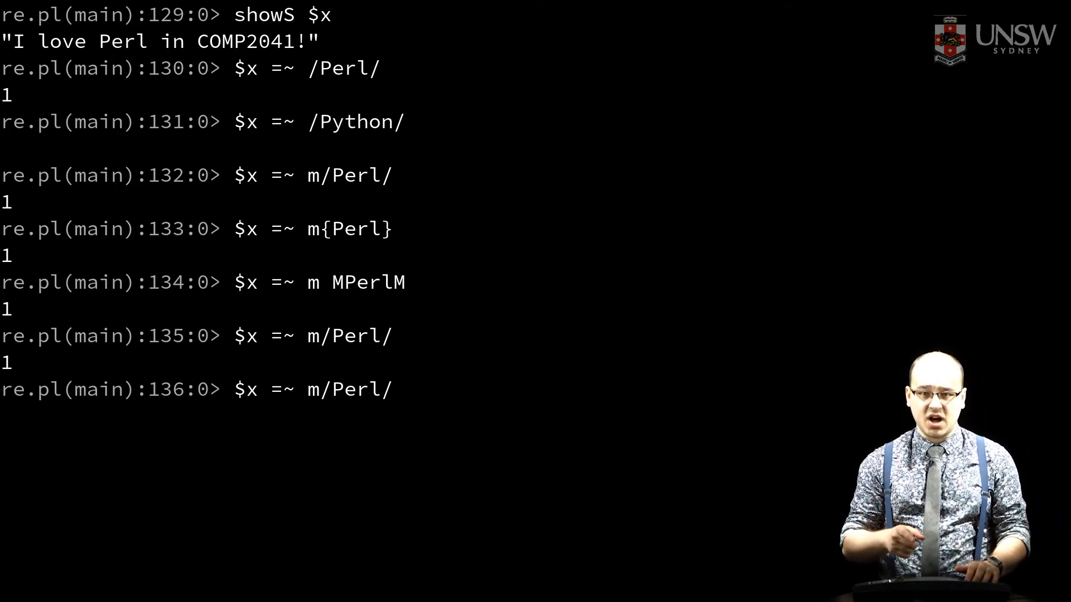
pyautogui.write('i')
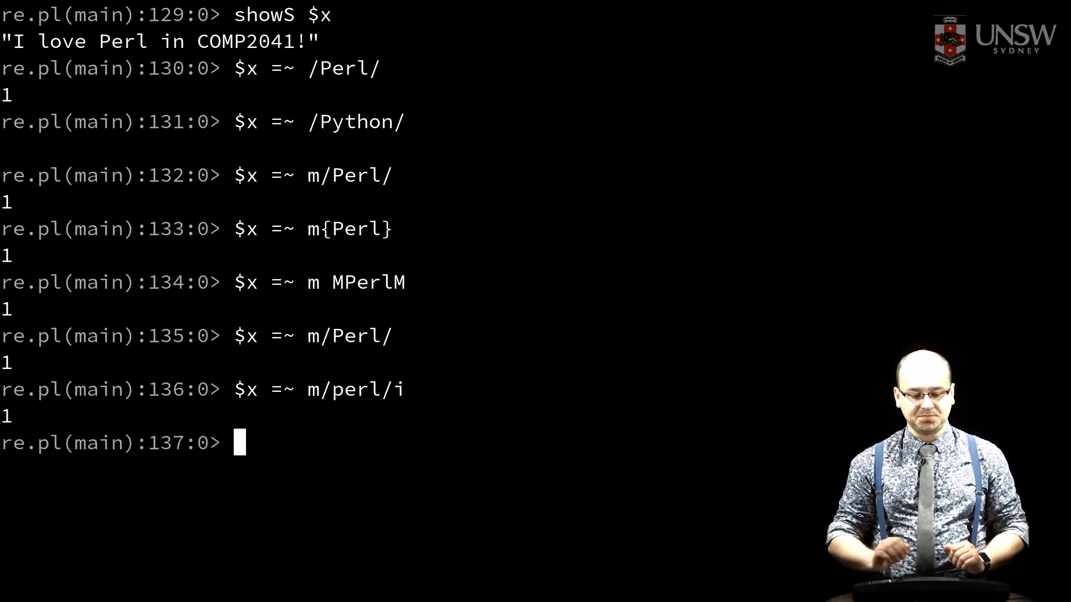
pyautogui.write('$x =~ m/perl/')
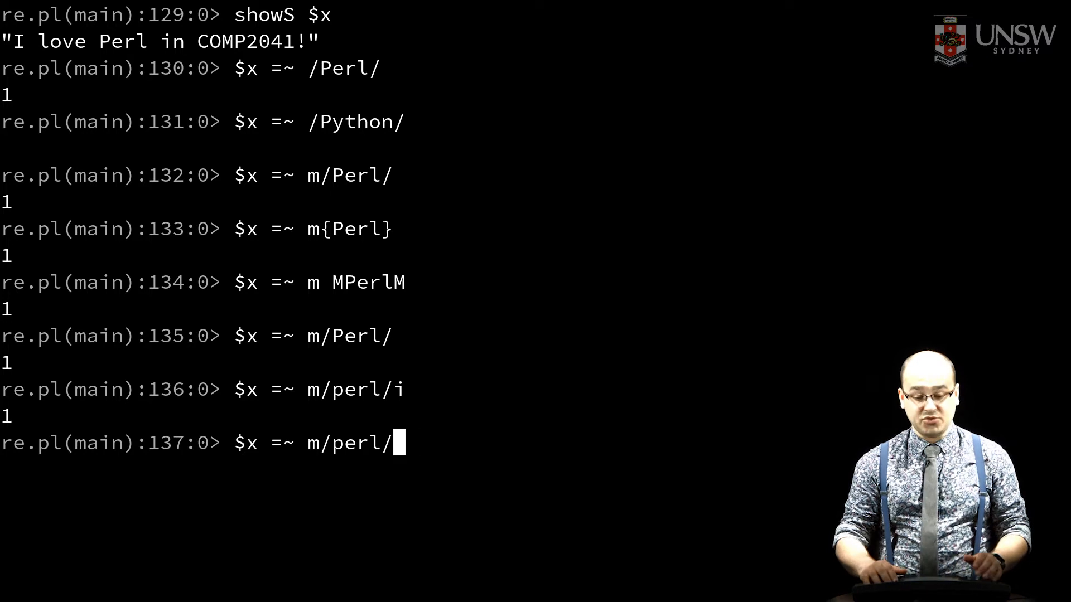
pyautogui.write('g')
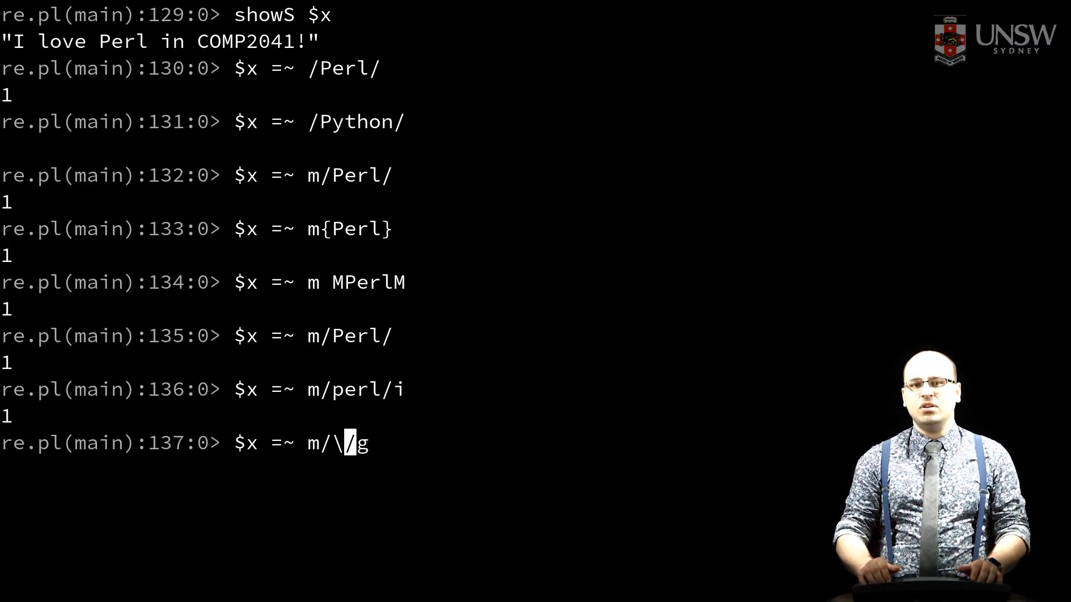
pyautogui.write('w+')
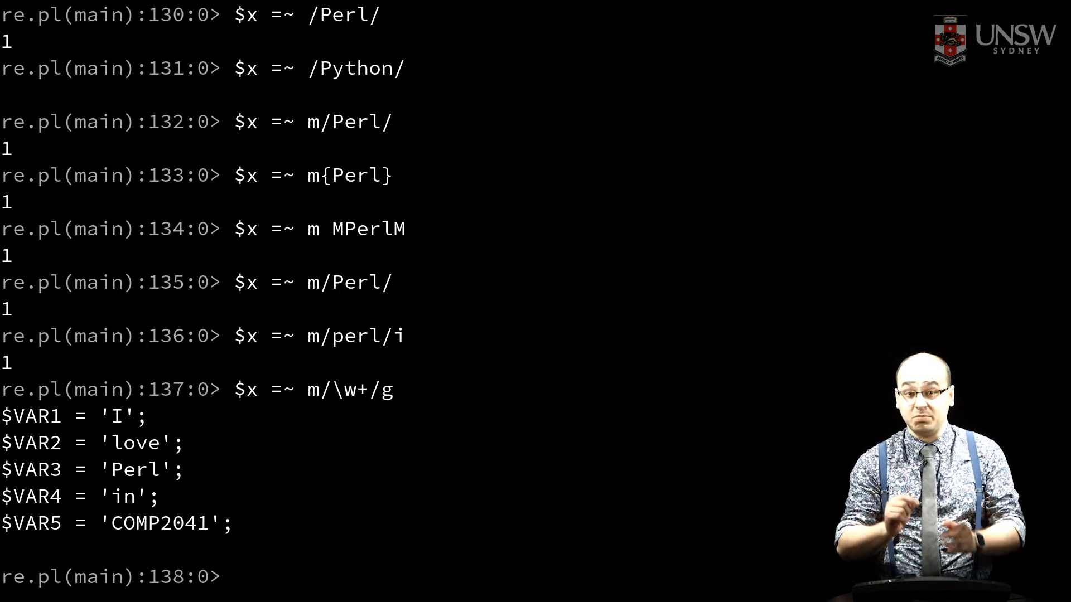
# - Split the sentence in $x into words with split / /, $x
pyautogui.write('split')
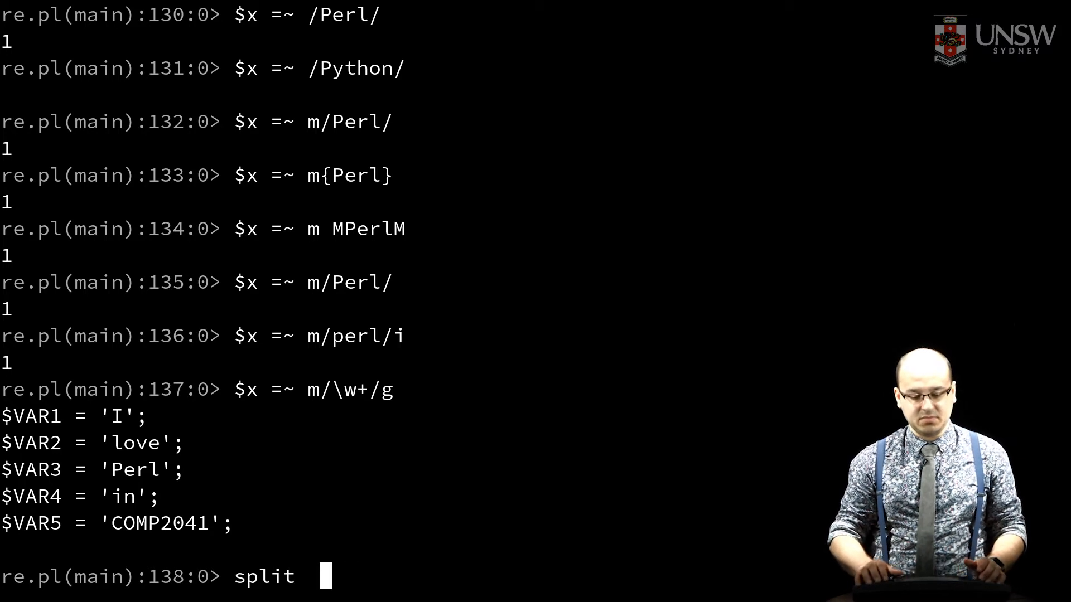
pyautogui.write('/ /')
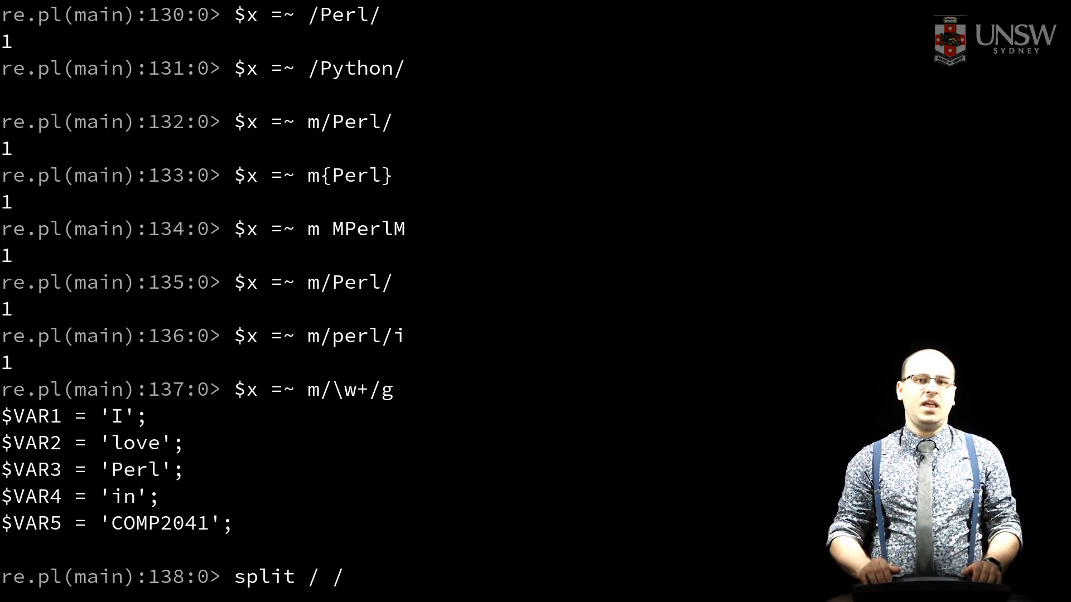
pyautogui.write(', $')
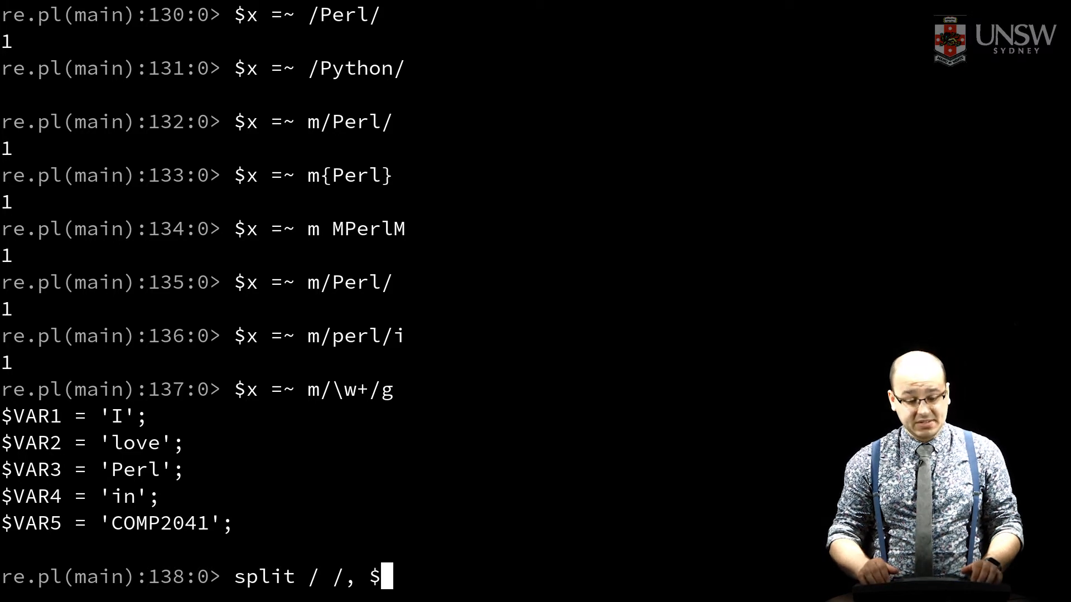
pyautogui.write('x')
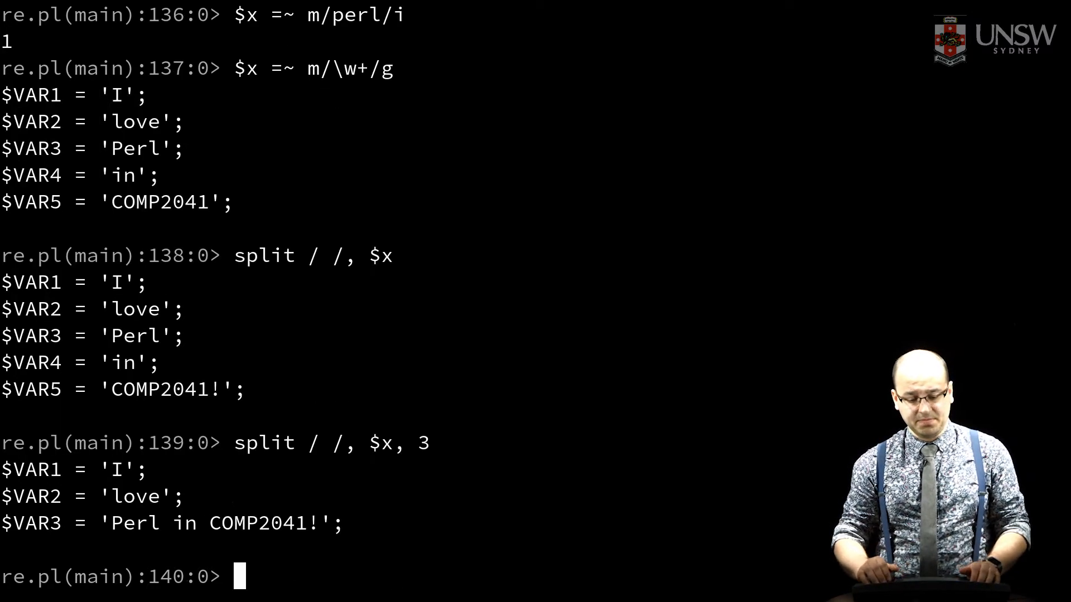
# - Split $x into three pieces, store the words in @a, and join them with spaces
pyautogui.write('split / /, $x, 3')
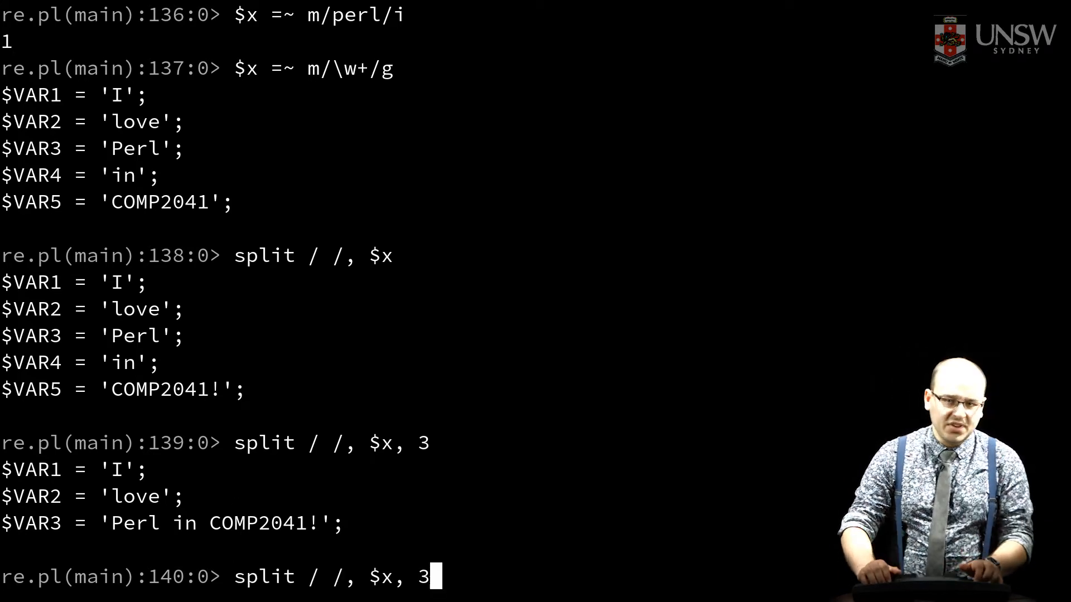
pyautogui.write('@a =')
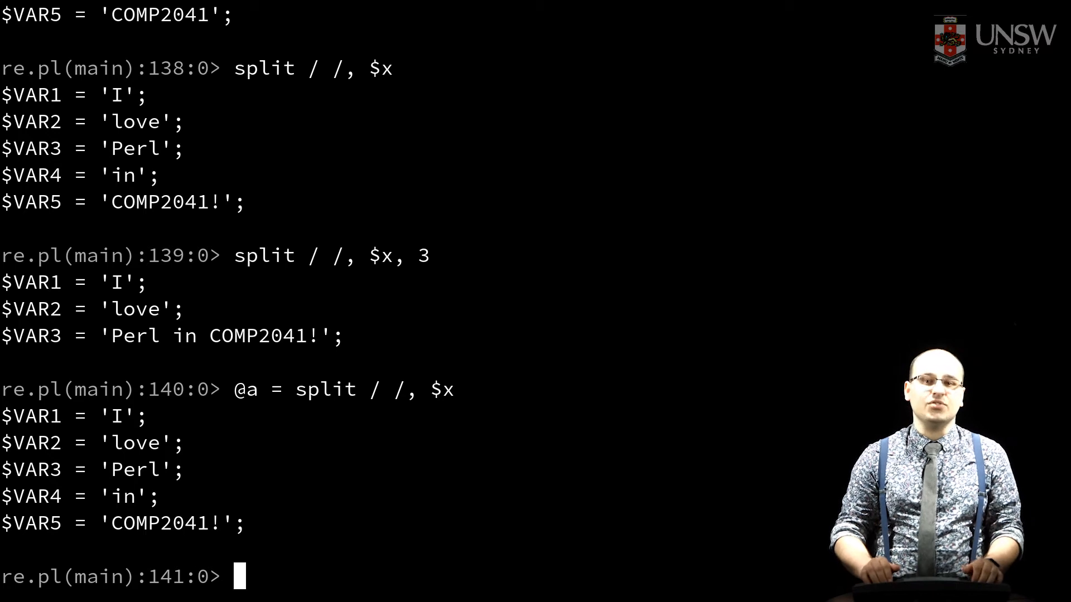
pyautogui.write('j')
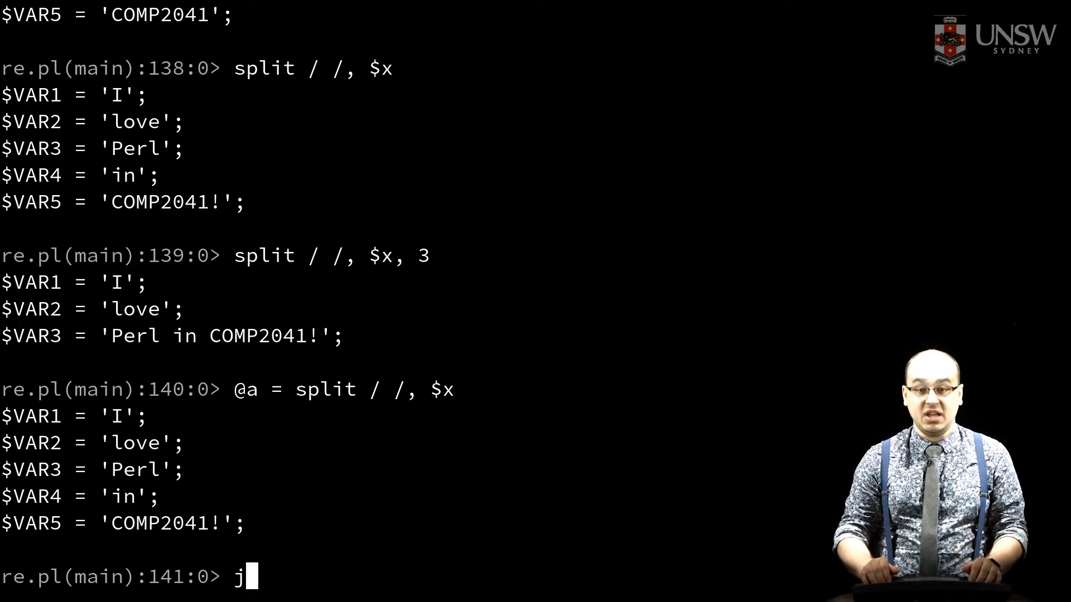
pyautogui.write("oin ' ', @a")
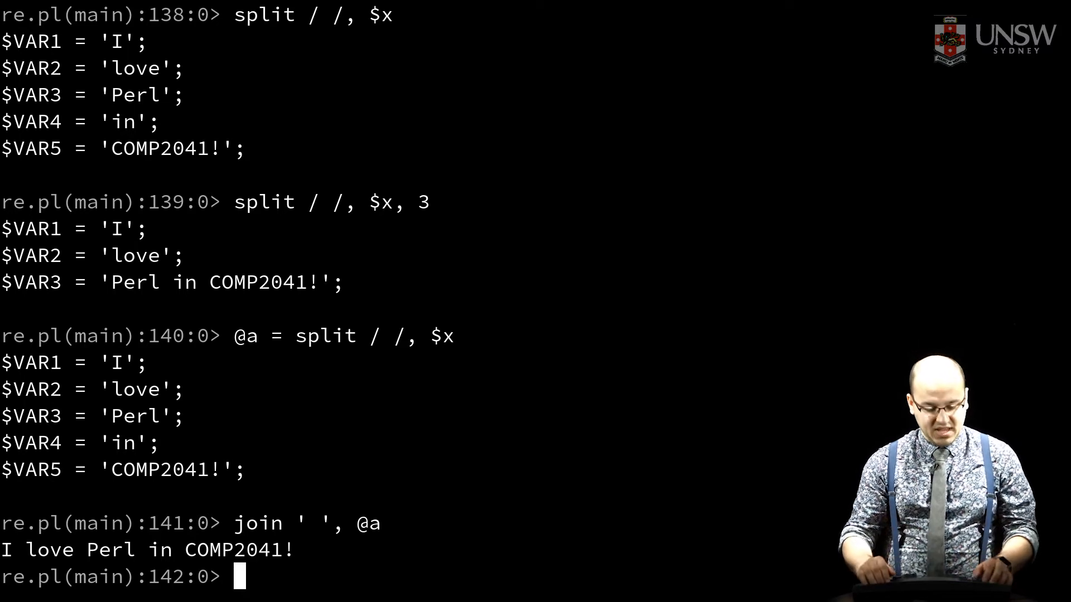
# - Preview s/Perl/Python/r on $x, then drop the r flag to change $x
pyautogui.write('$x =')
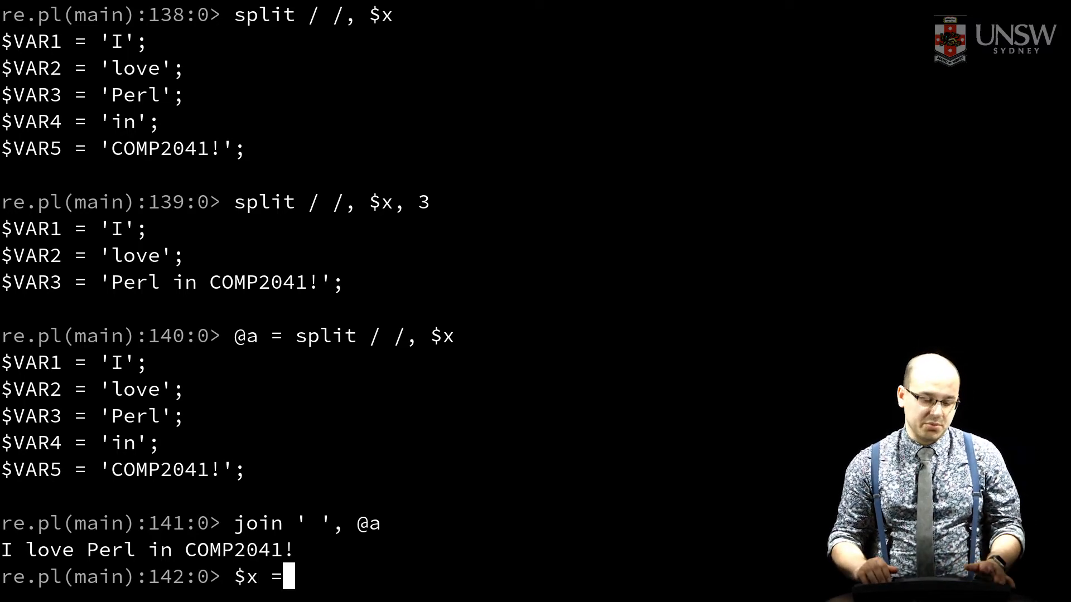
pyautogui.write('~ s')
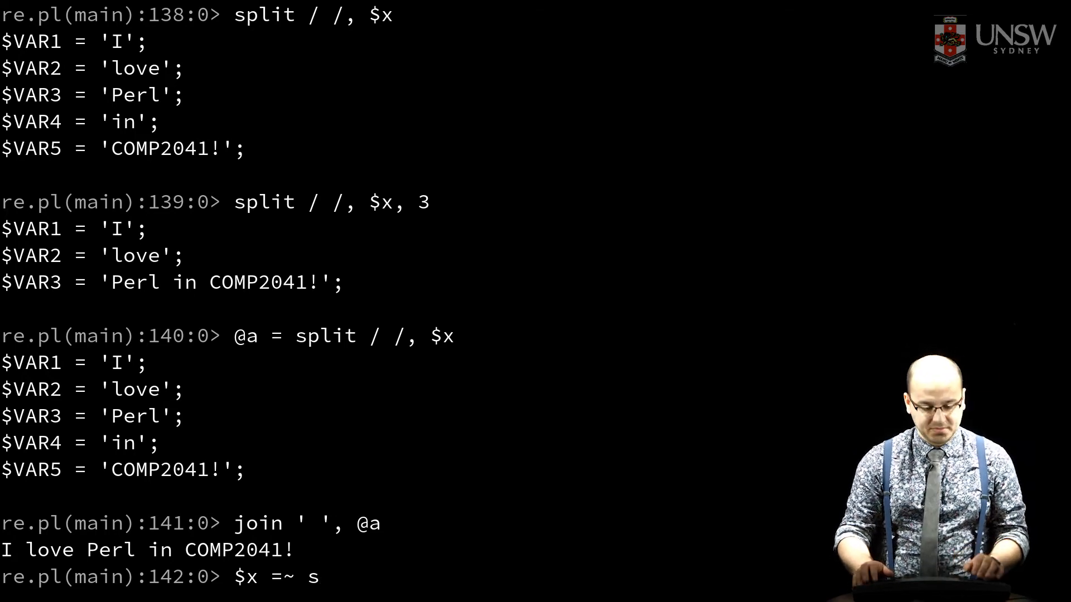
pyautogui.write('///')
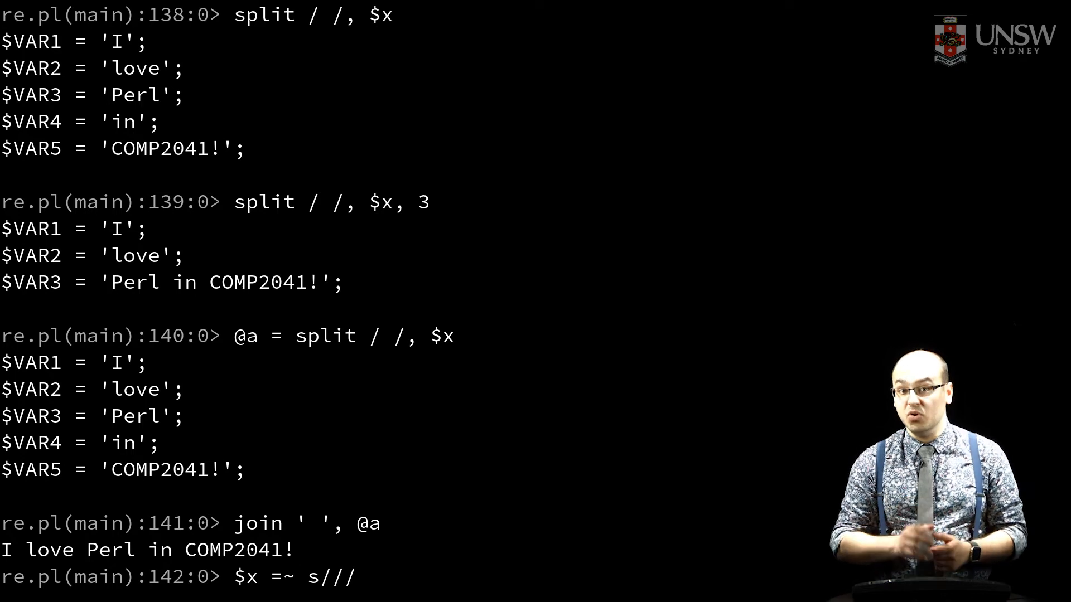
pyautogui.write('r')
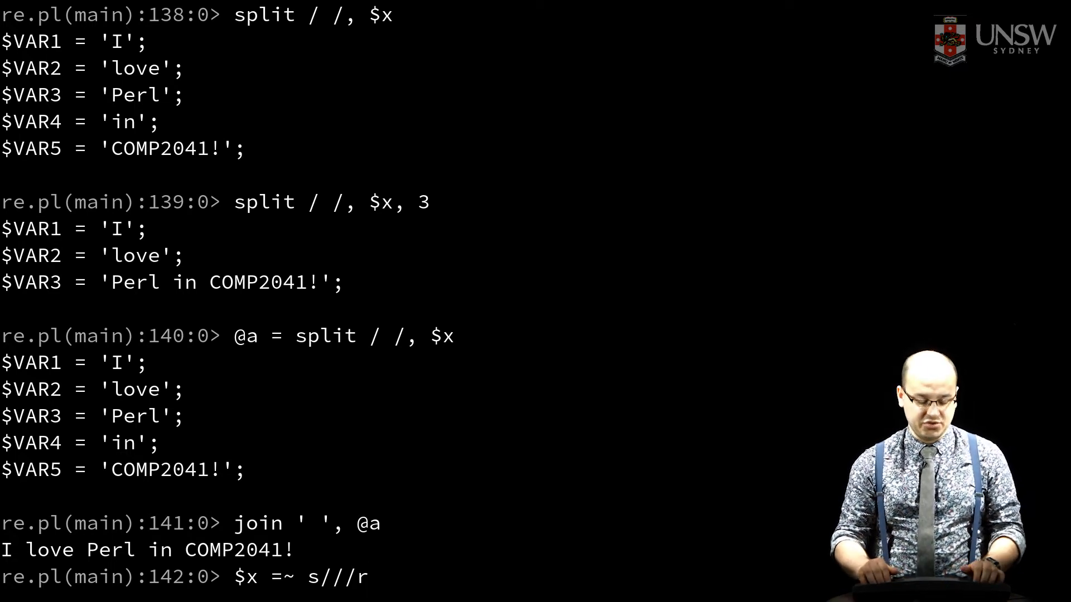
pyautogui.write('Perl/Python')
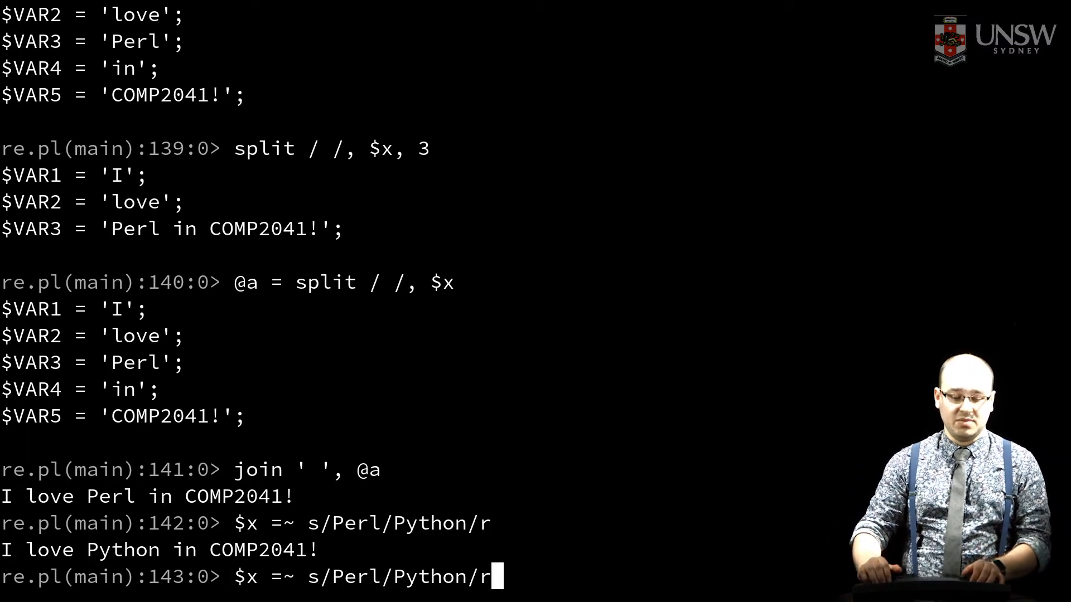
pyautogui.press('Backspace')
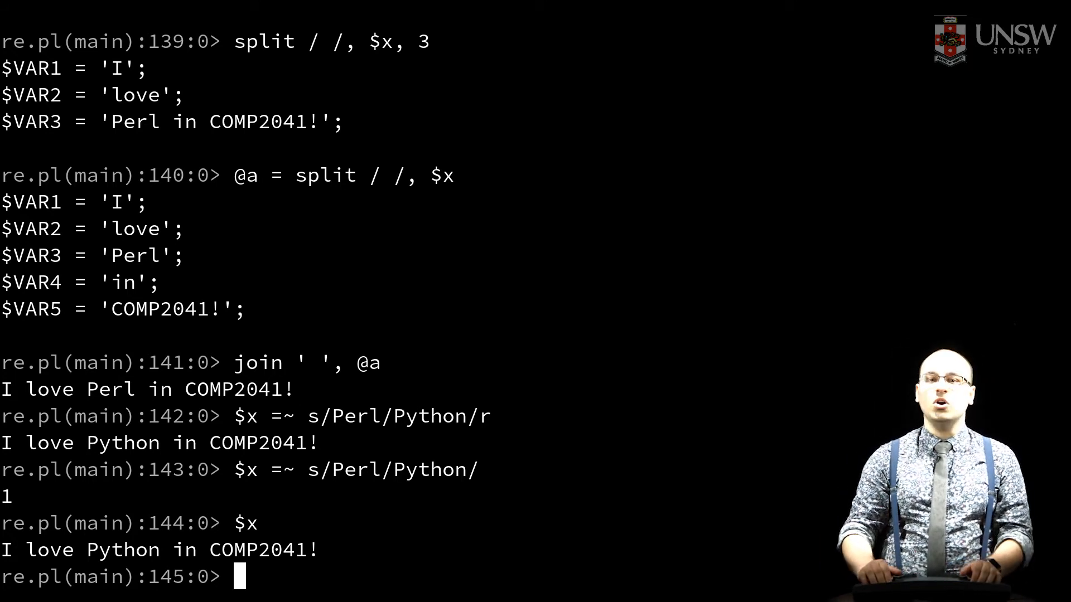
# - Run $x =~ s/.*(COMP\d{4}).*/I love $1!/r to return "I love COMP2041!"
pyautogui.write('$x')
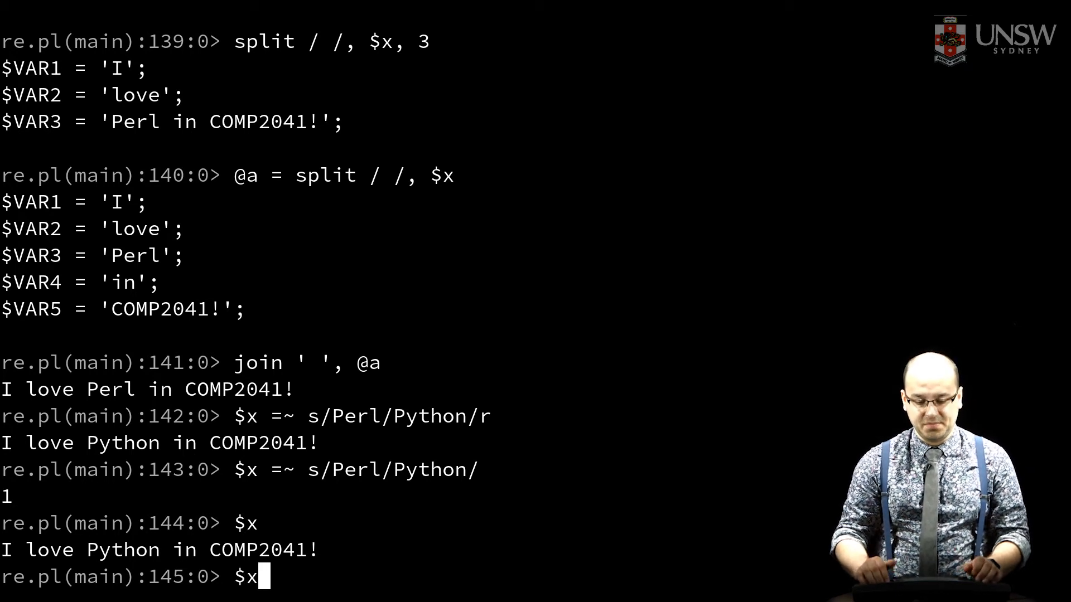
pyautogui.write('=~ s/.*')
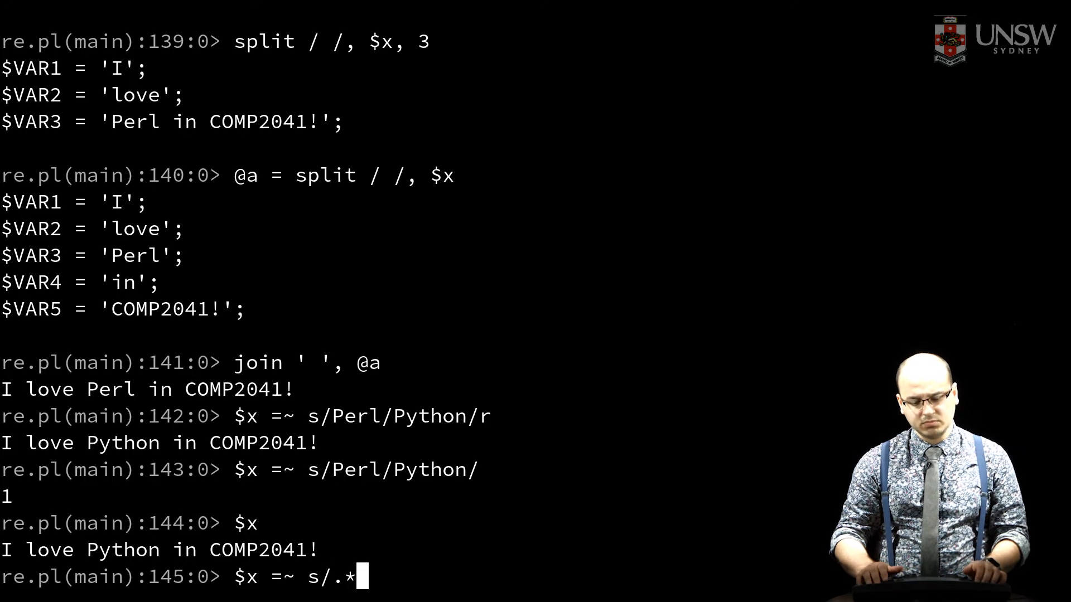
pyautogui.write('(COMP\\d{4')
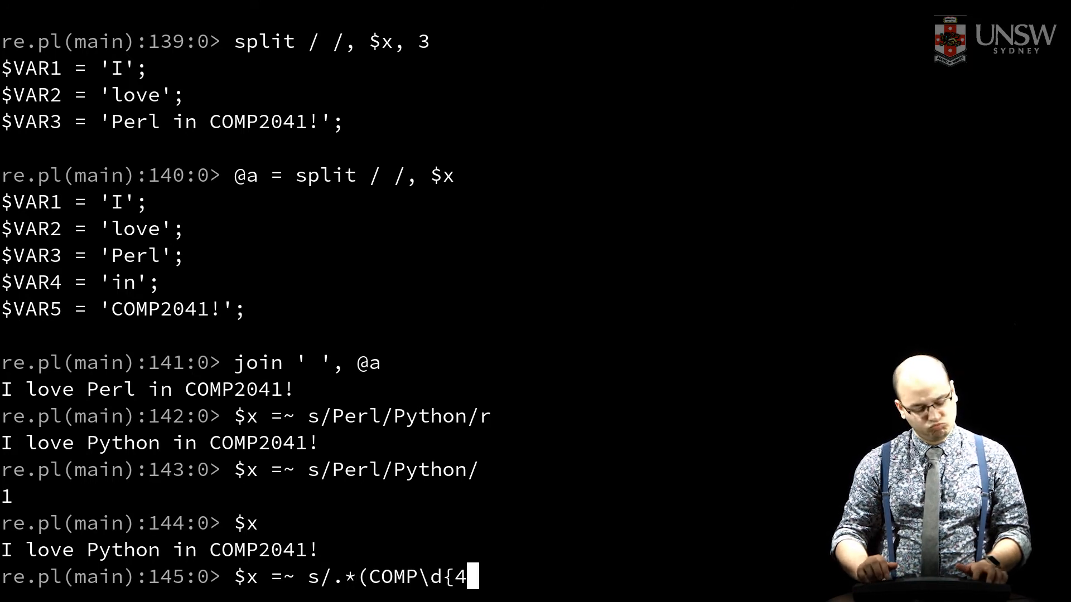
pyautogui.write('}).*/I love $1!/r')
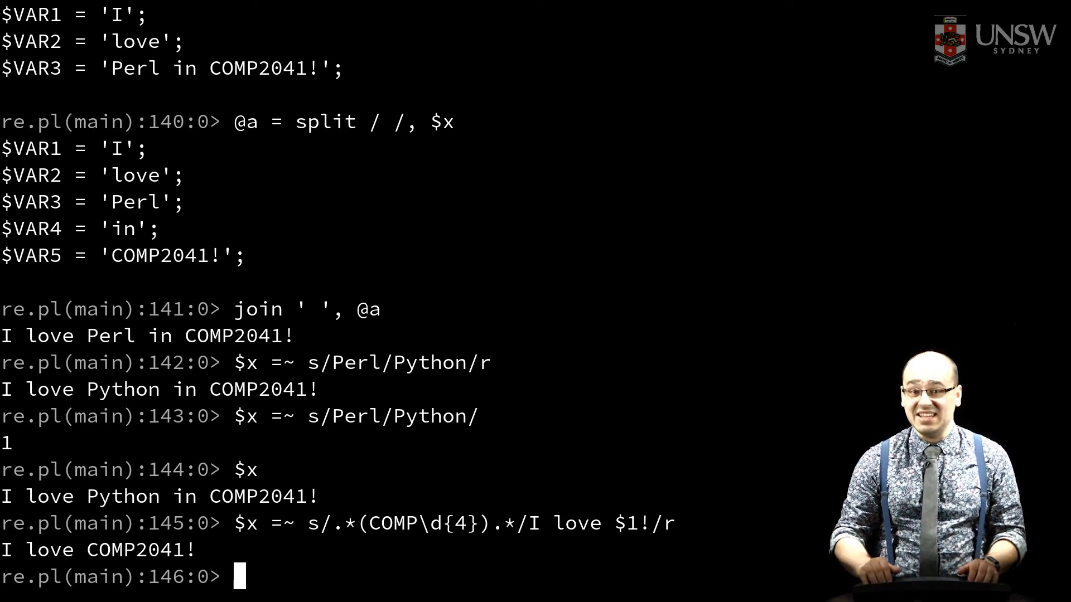
# - Enter while (<>) { chomp; tr/a-z/A-Z/; print } to uppercase input lines
pyautogui.write('while (<>)')
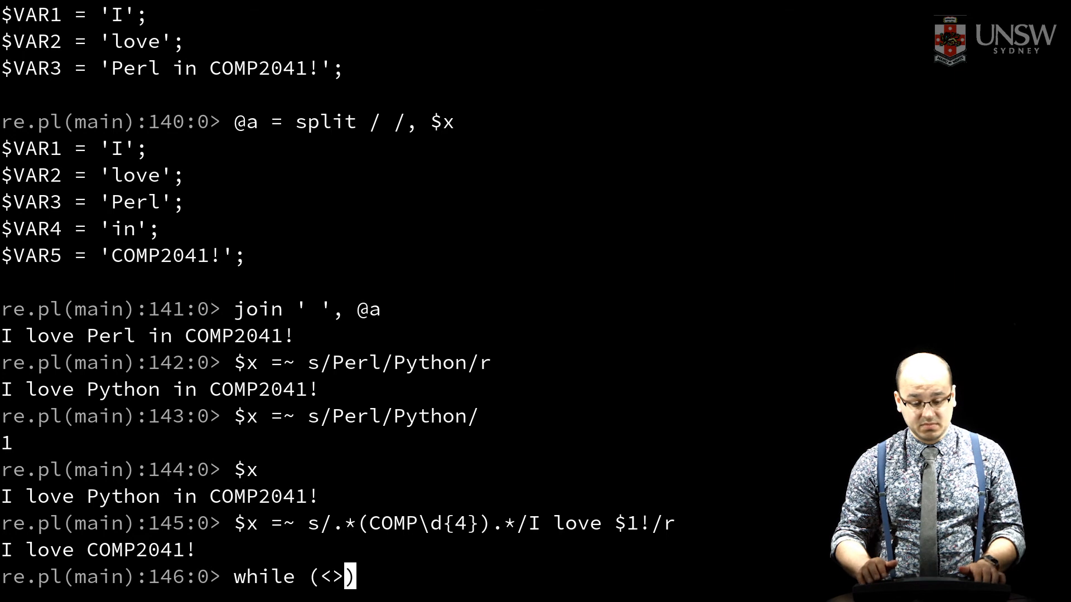
pyautogui.write('{ chomp; tr')
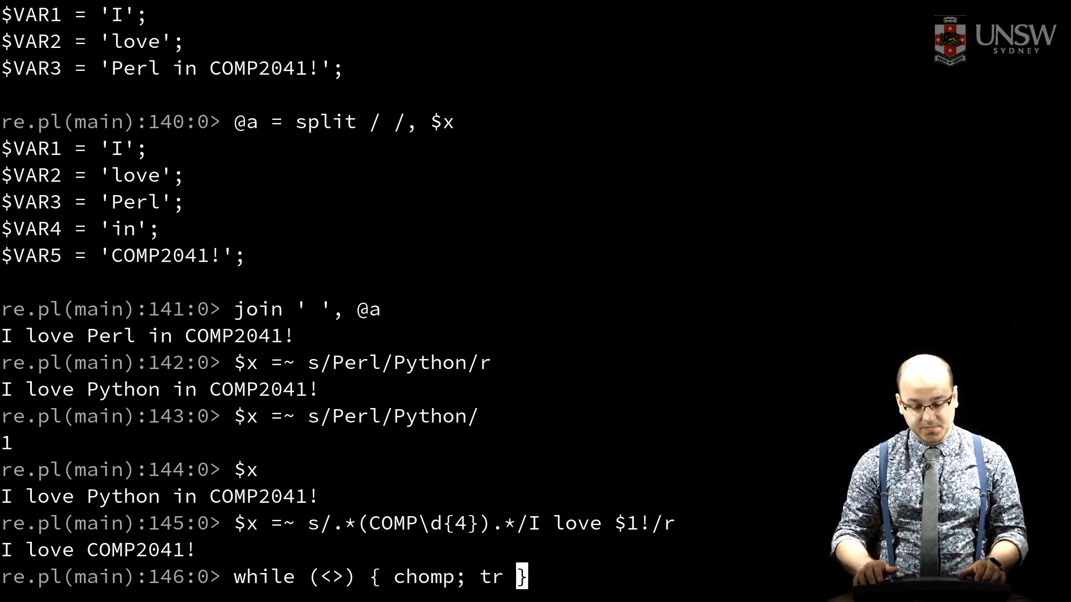
pyautogui.write('/a-z/A-Z;')
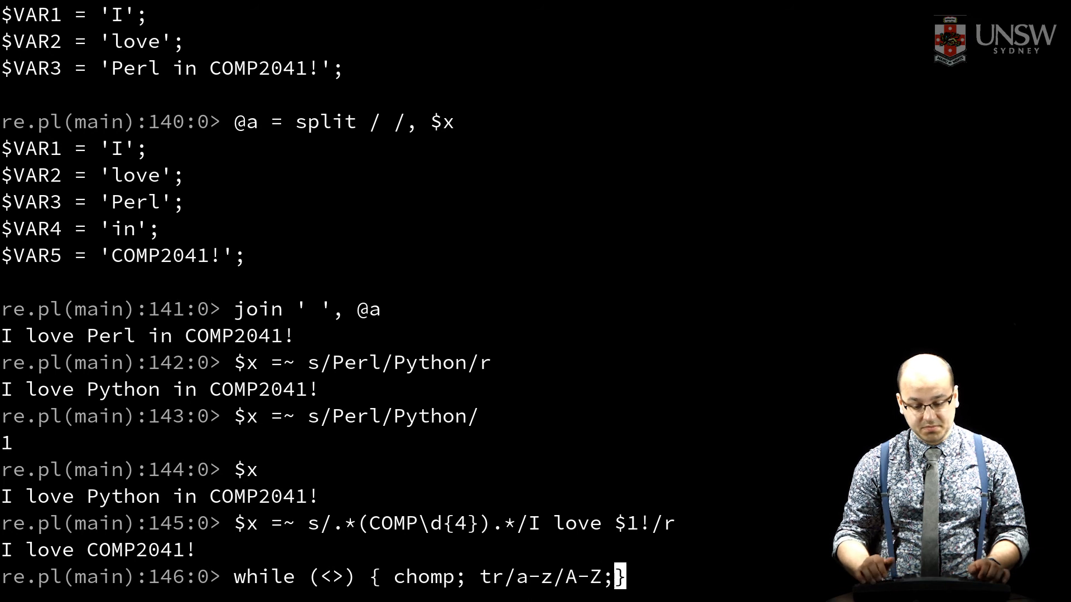
pyautogui.write('print; print "\\n')
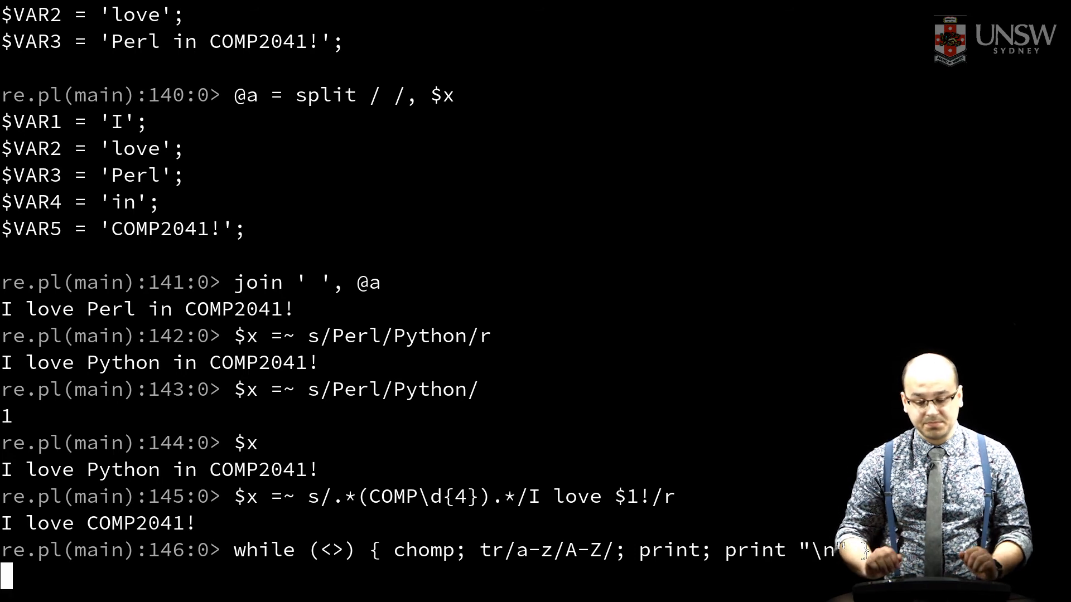
# - Test the loop with a lowercase line, end input, and suspend re.pl with Ctrl-Z
pyautogui.write('lowercase')
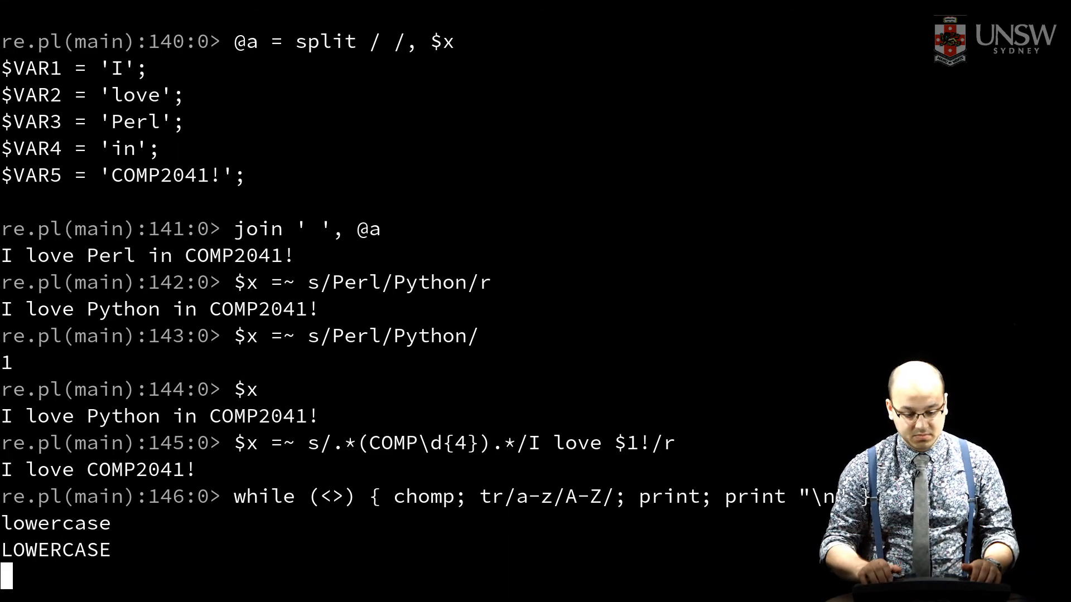
pyautogui.press('Enter')
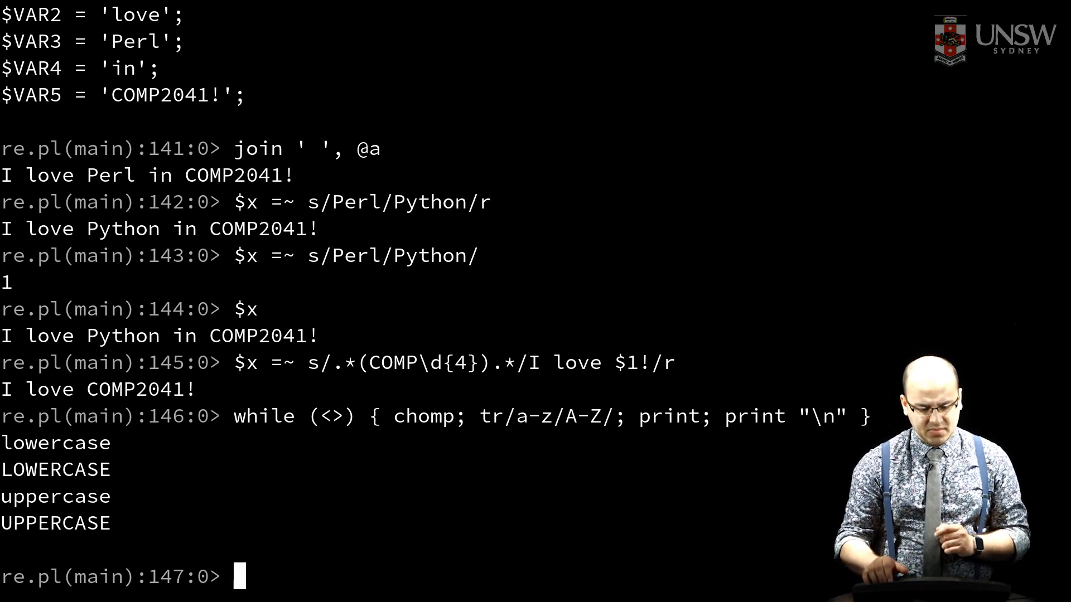
pyautogui.press('ctrl+z')
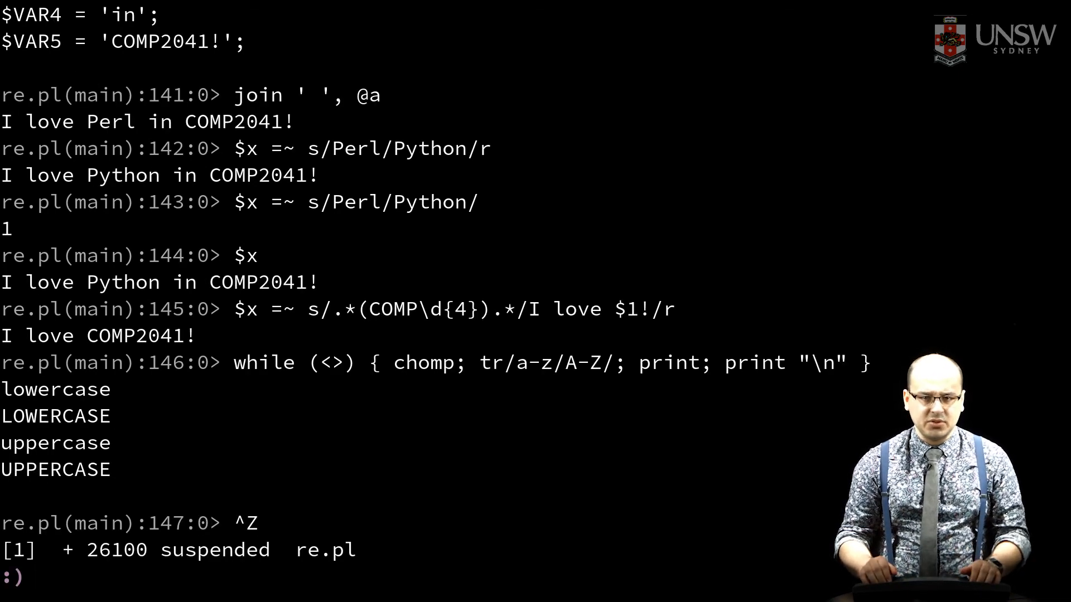